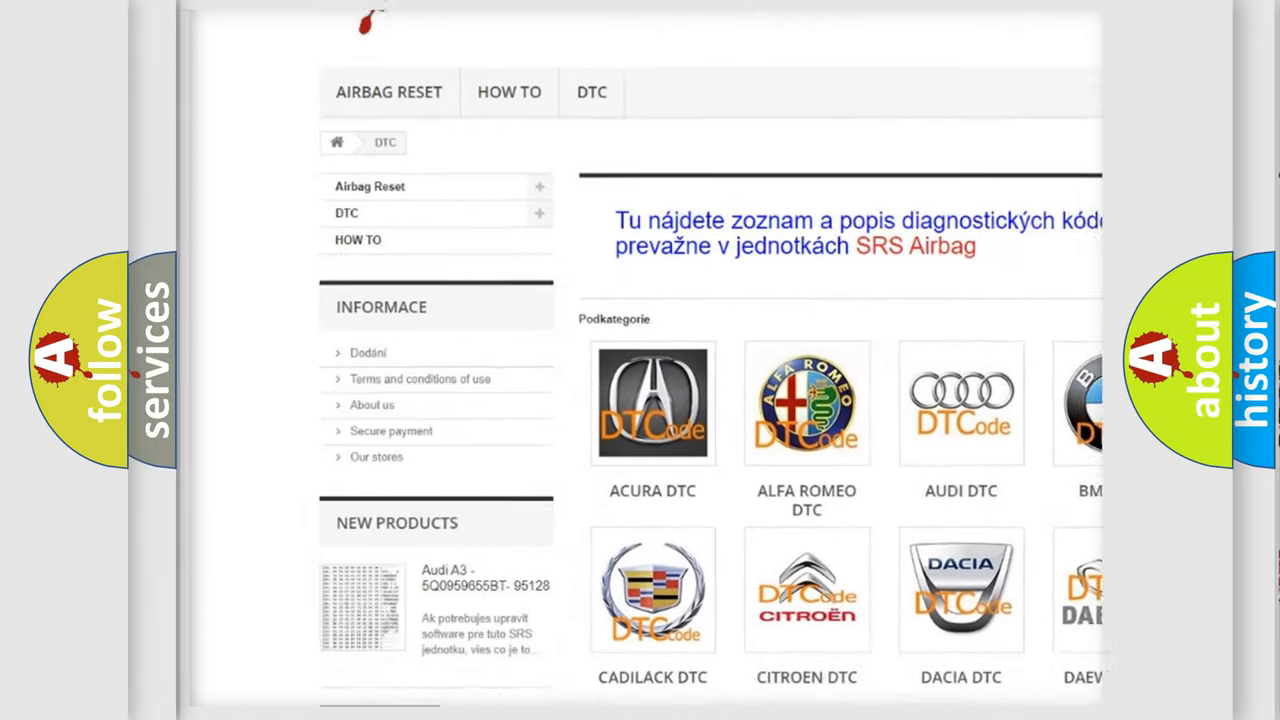
# Open the AUDI DTC subcategory from the Podkategorie grid to list its diagnostic codes.
pyautogui.scroll(-3)
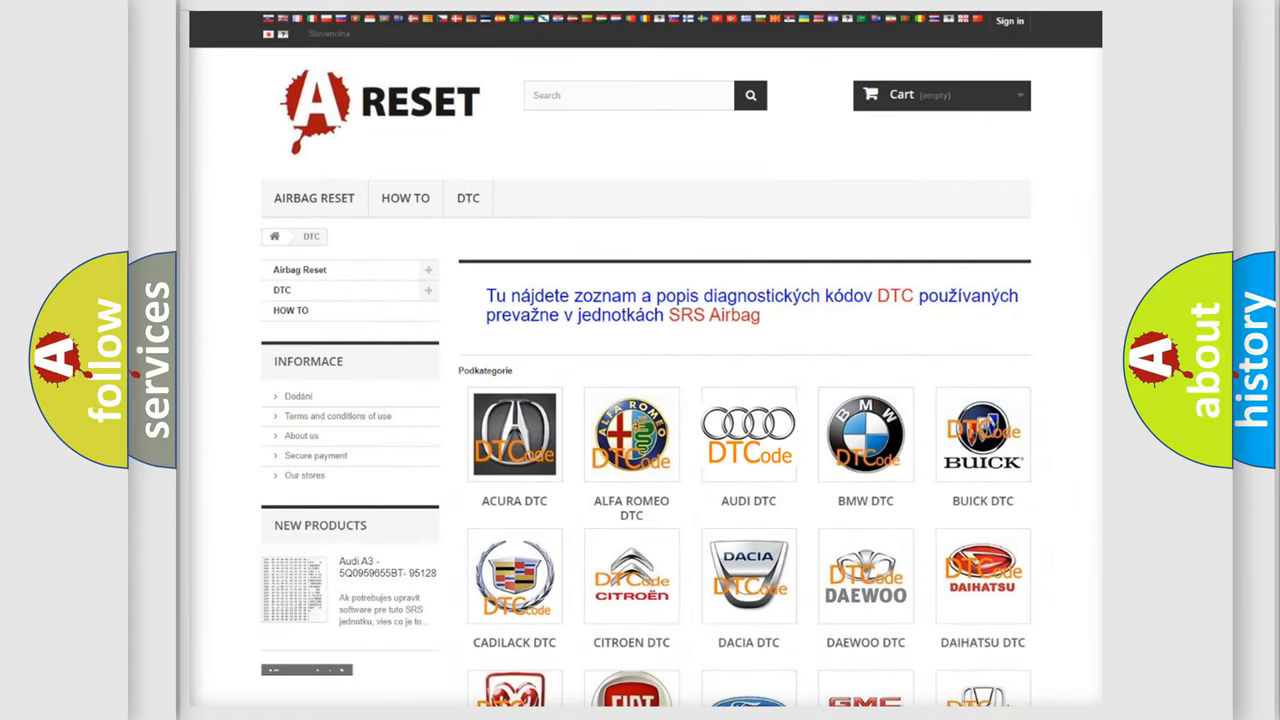
pyautogui.click(748, 434)
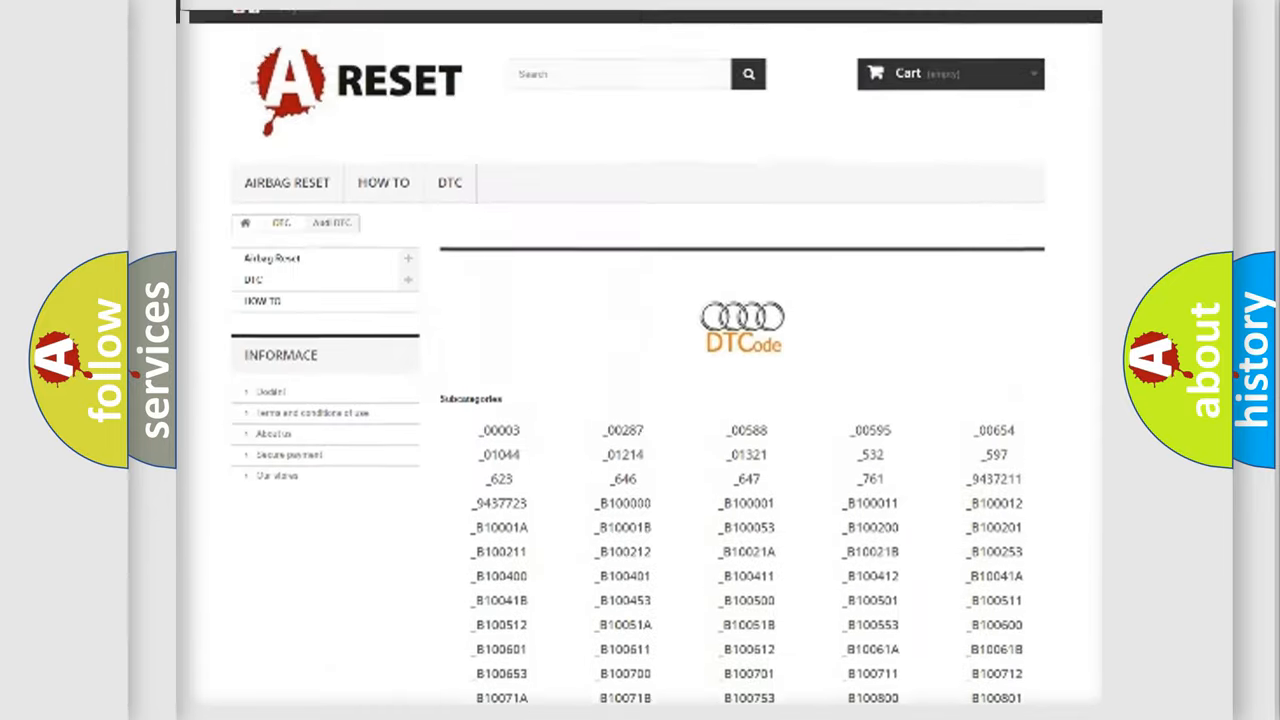